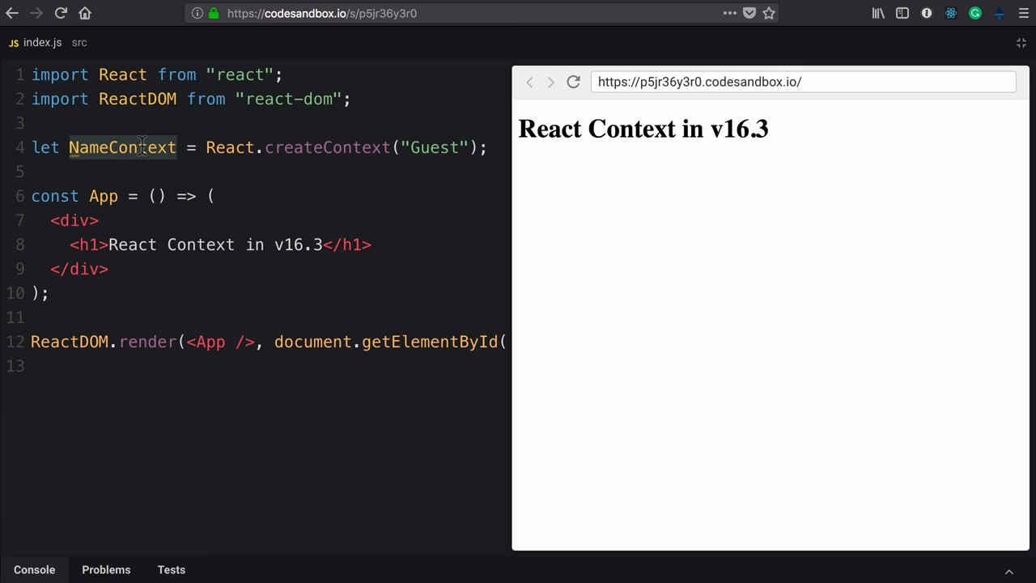
- Add a blank line inside App's div, just above the h1 heading
click(100, 220)
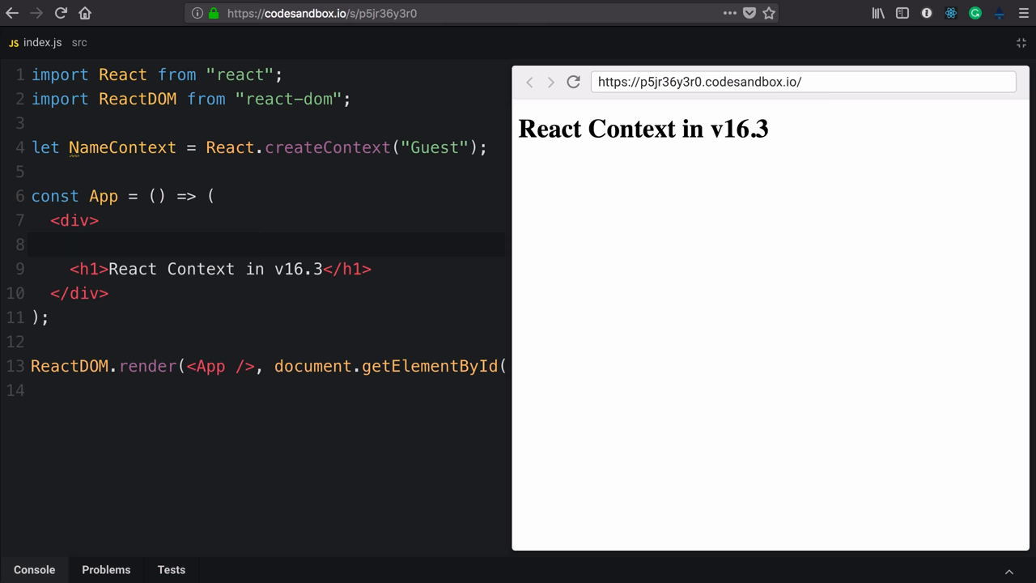
- Write empty <NameContext.Consumer> opening and closing tags above the heading
text(<NameContext.Cons)
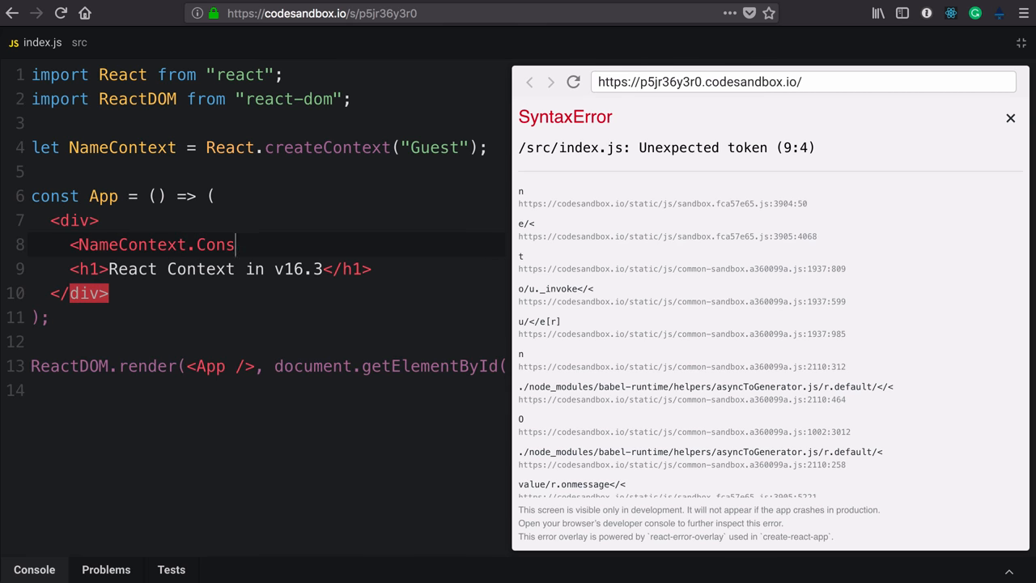
text(umer>)
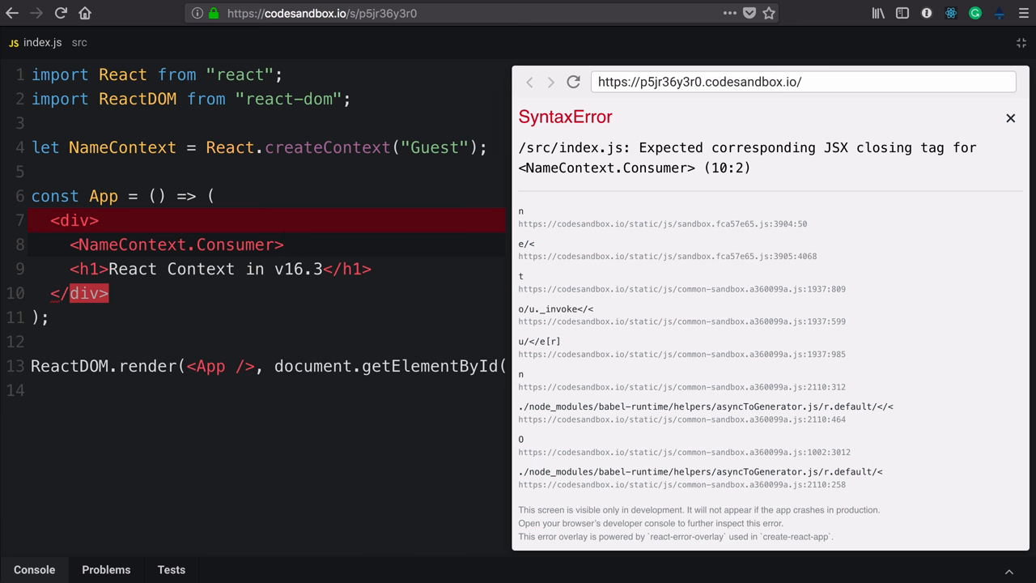
click(279, 244)
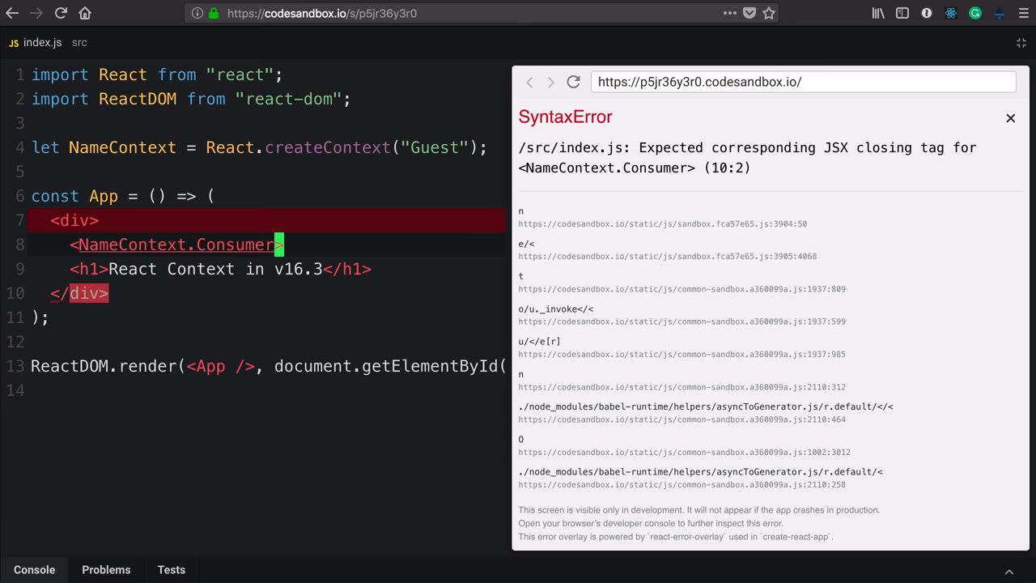
text(</NameContext.Consumer>)
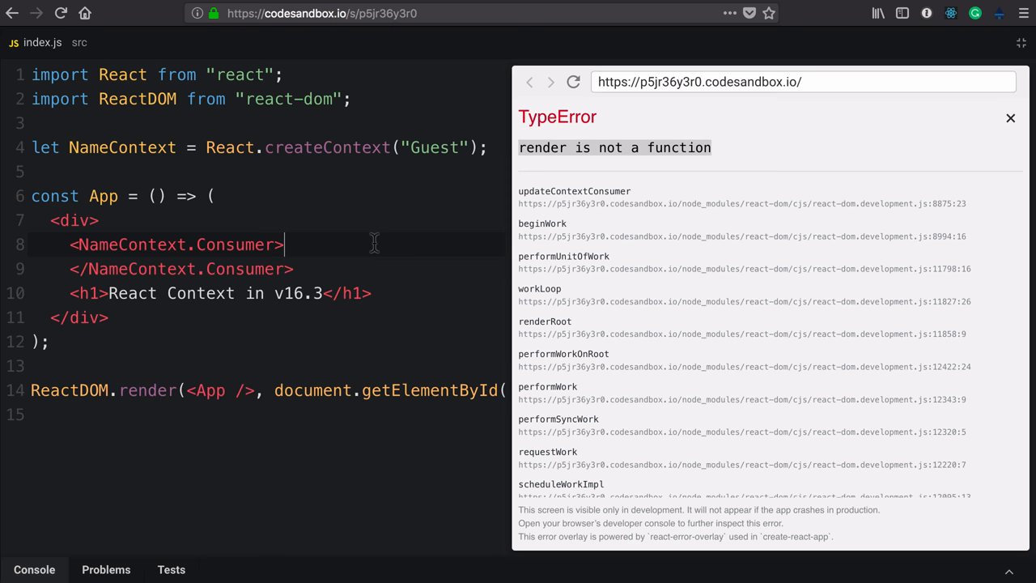
- Begin a render function {value => <h1>} on a new line inside the Consumer tags
key(enter)
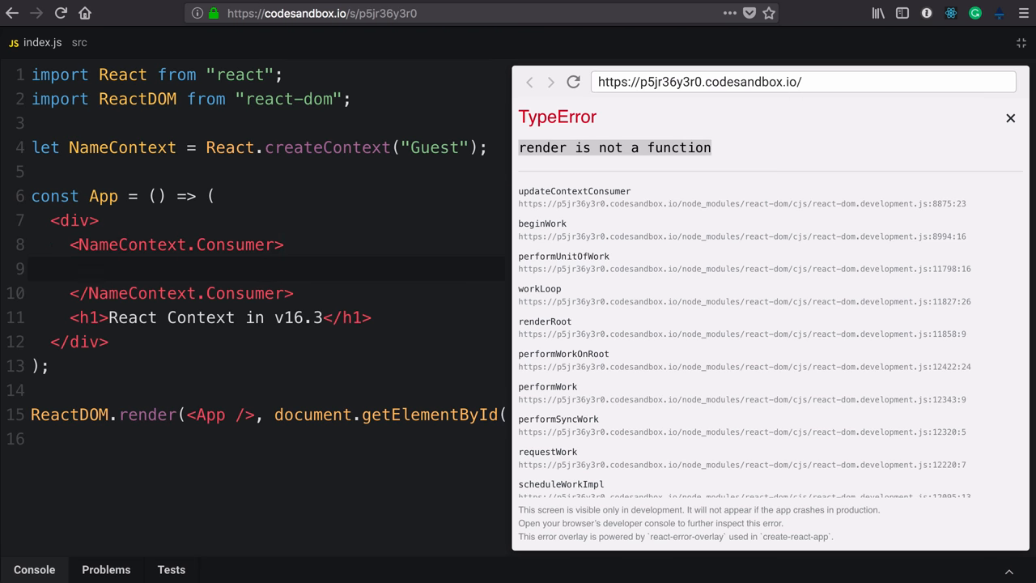
text({value })
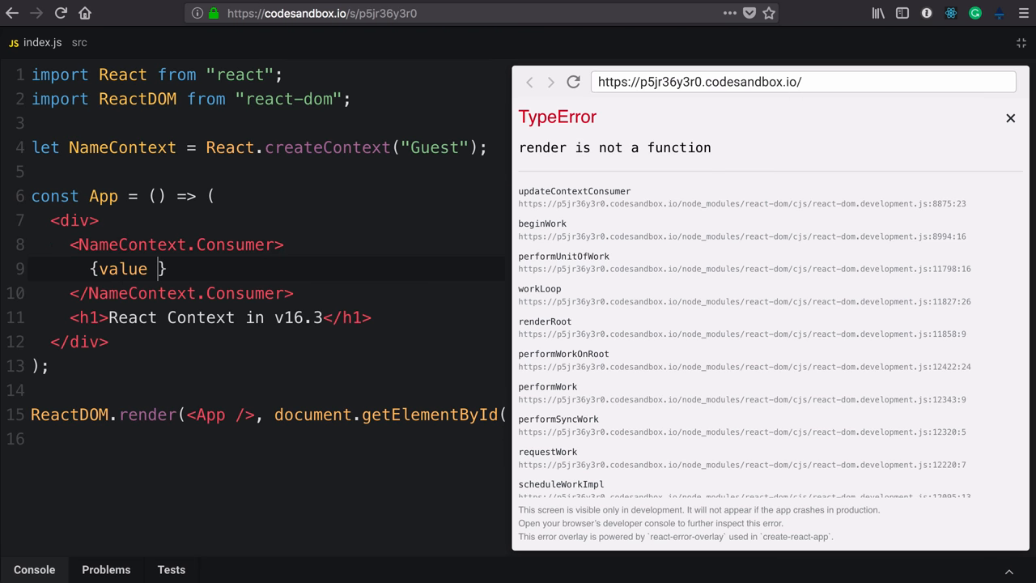
text(=> <h1>)
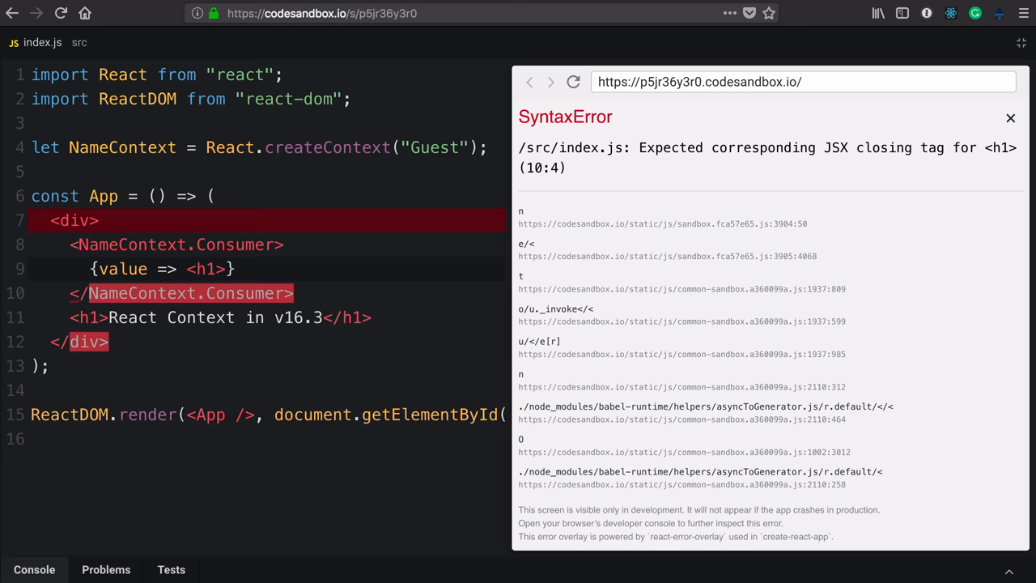
- Complete the function as {value}</h1>, then rename the argument value to name
text({value}</h1>})
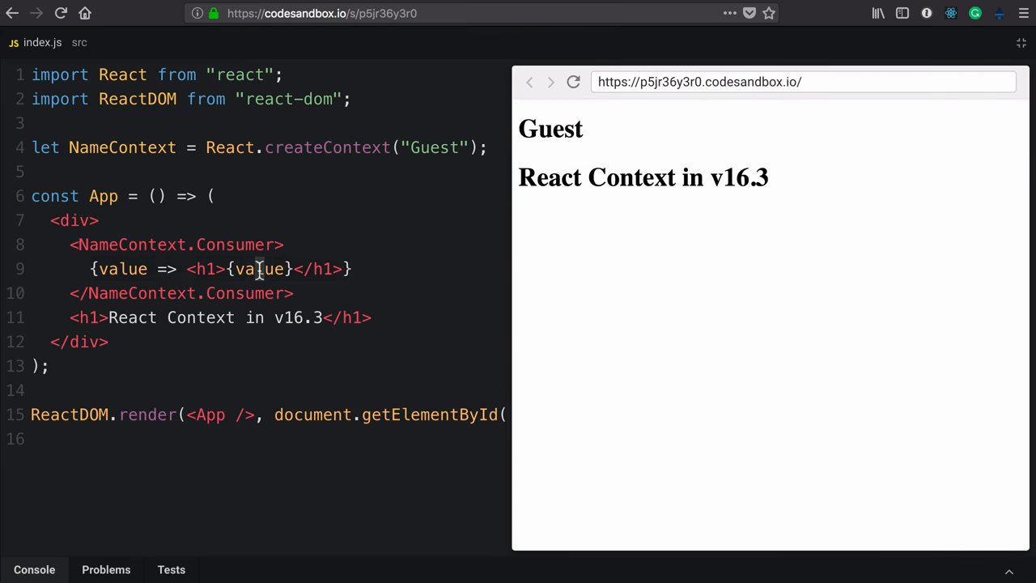
double_click(260, 268)
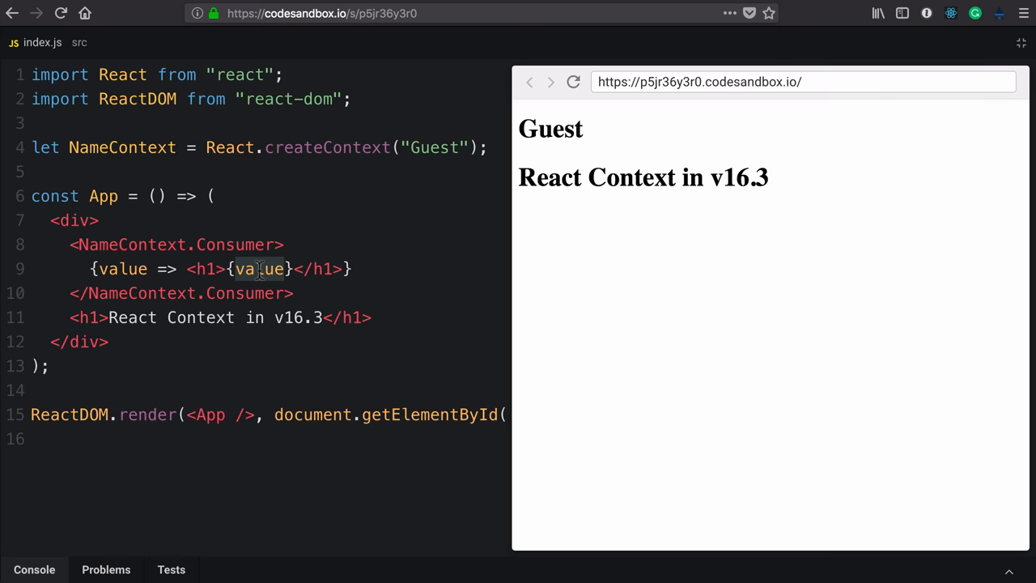
text(name)
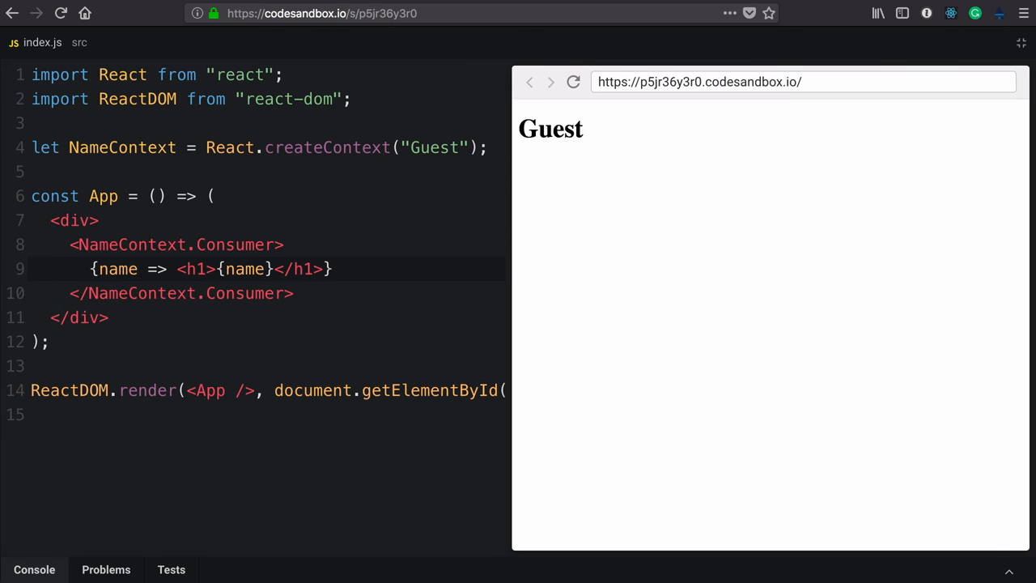
- Make the h1 read Hi {name}! so the preview shows Hi Guest!
text(Hi)
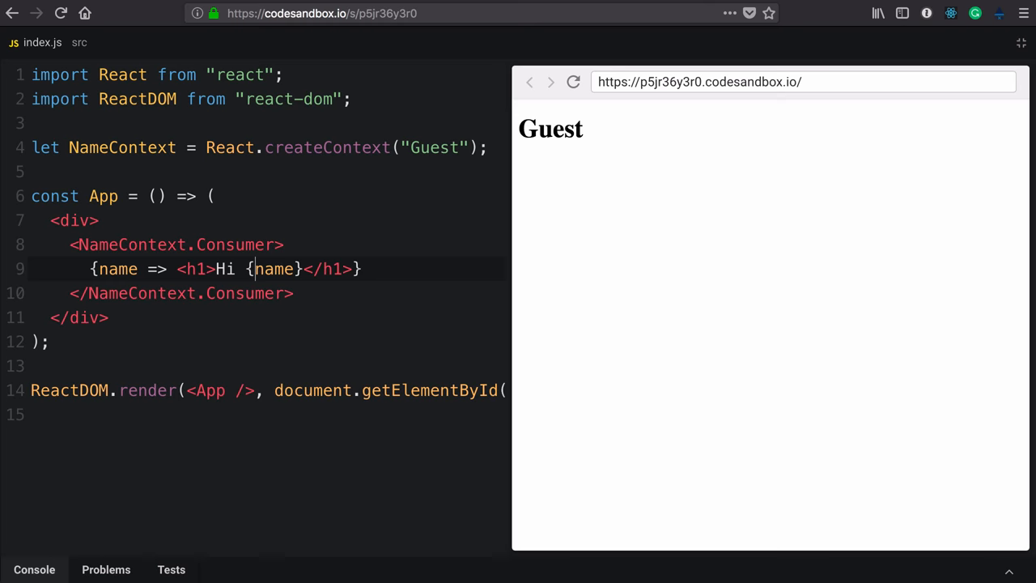
text(!)
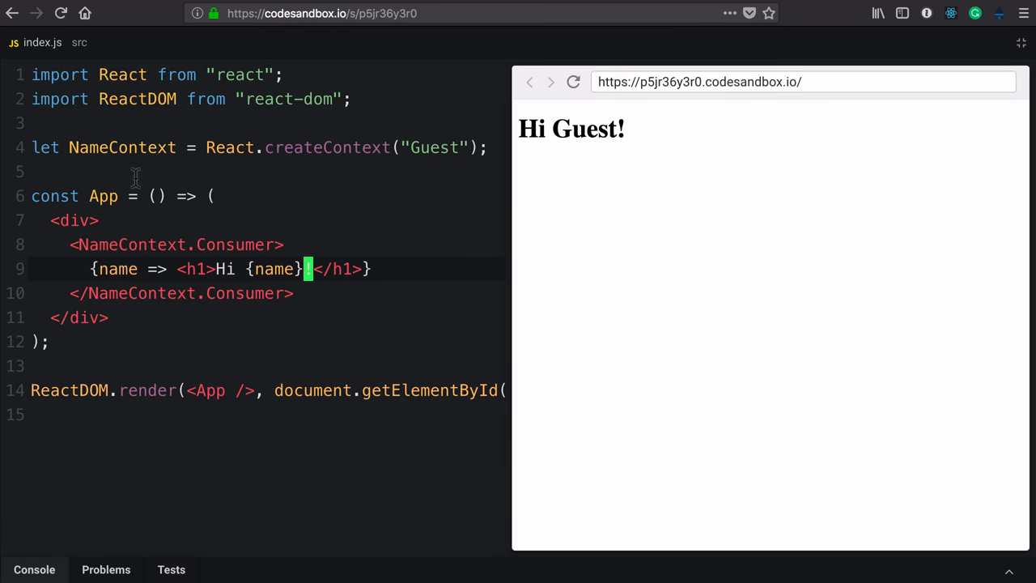